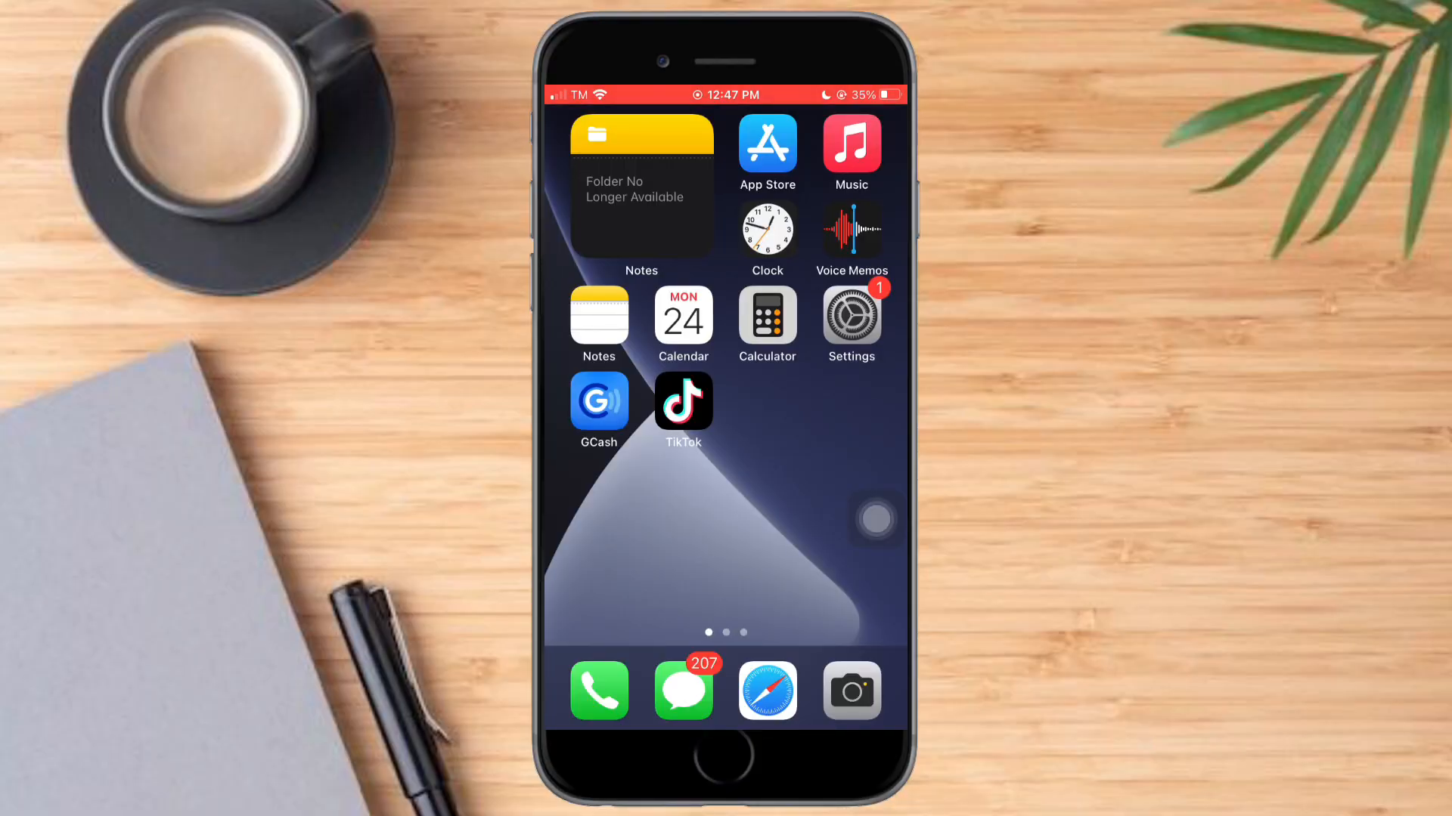
# - Launch the Settings app from the Home Screen
pyautogui.click(850, 314)
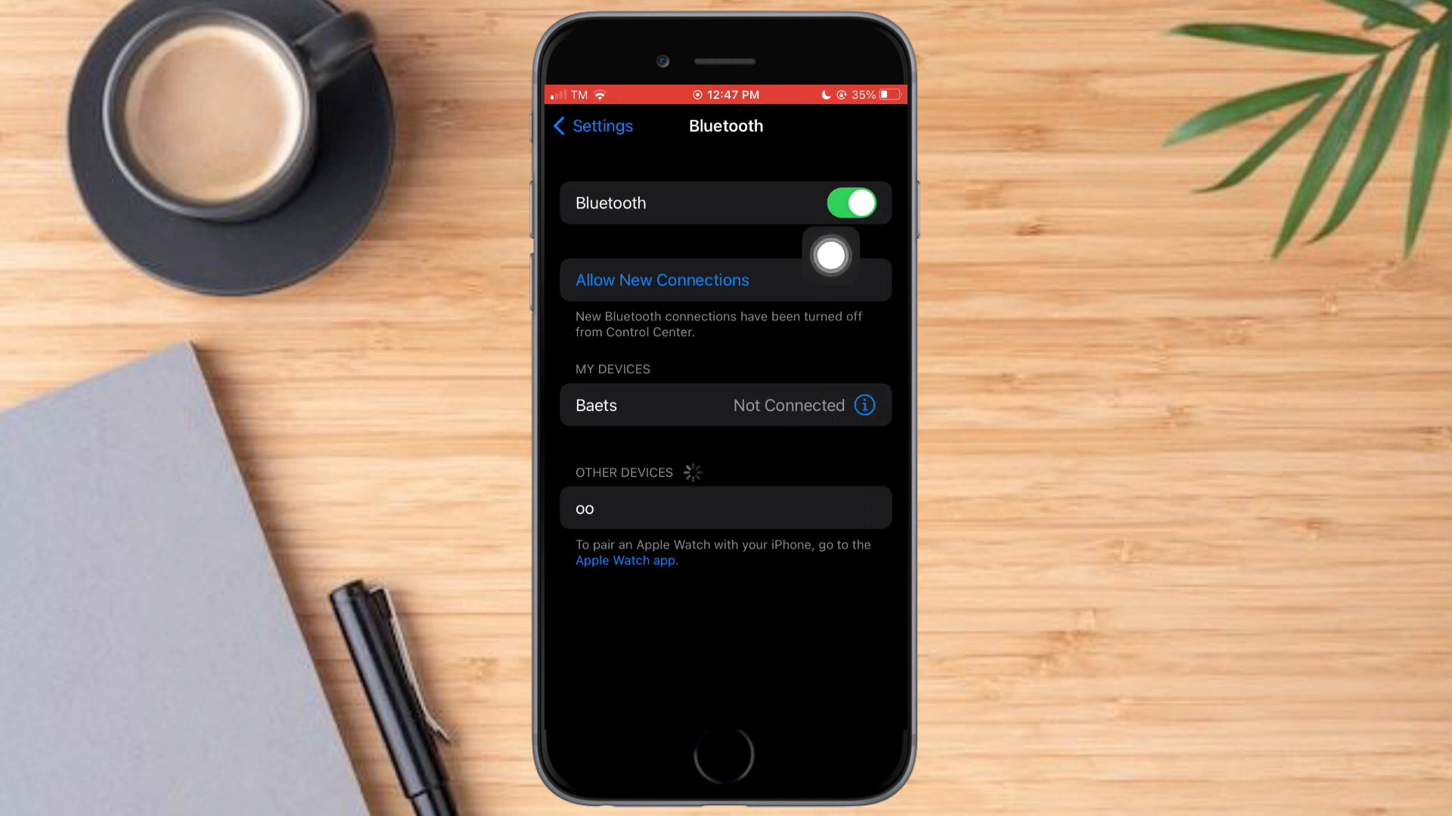
pyautogui.moveTo(741, 360)
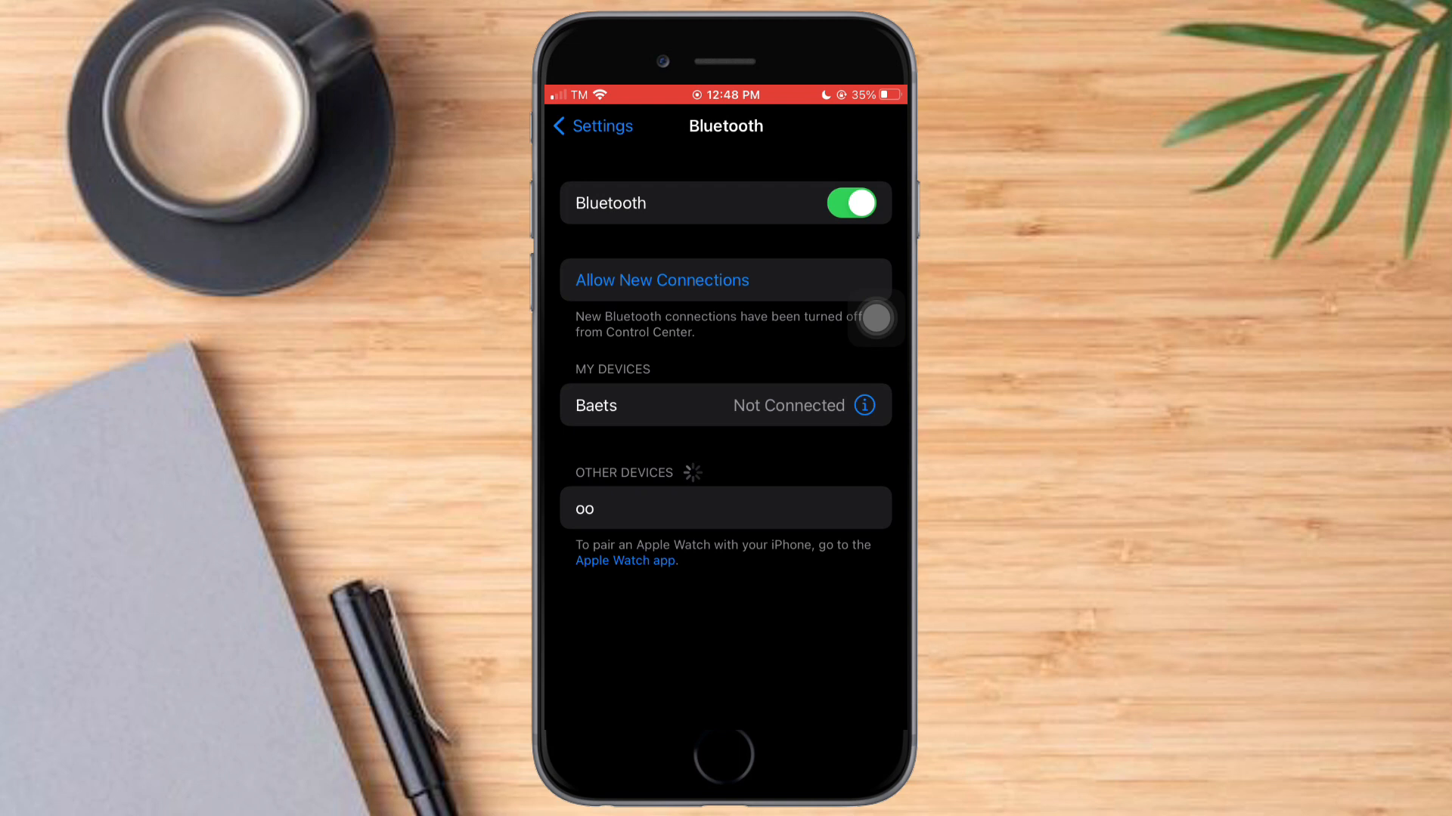
pyautogui.moveTo(813, 500)
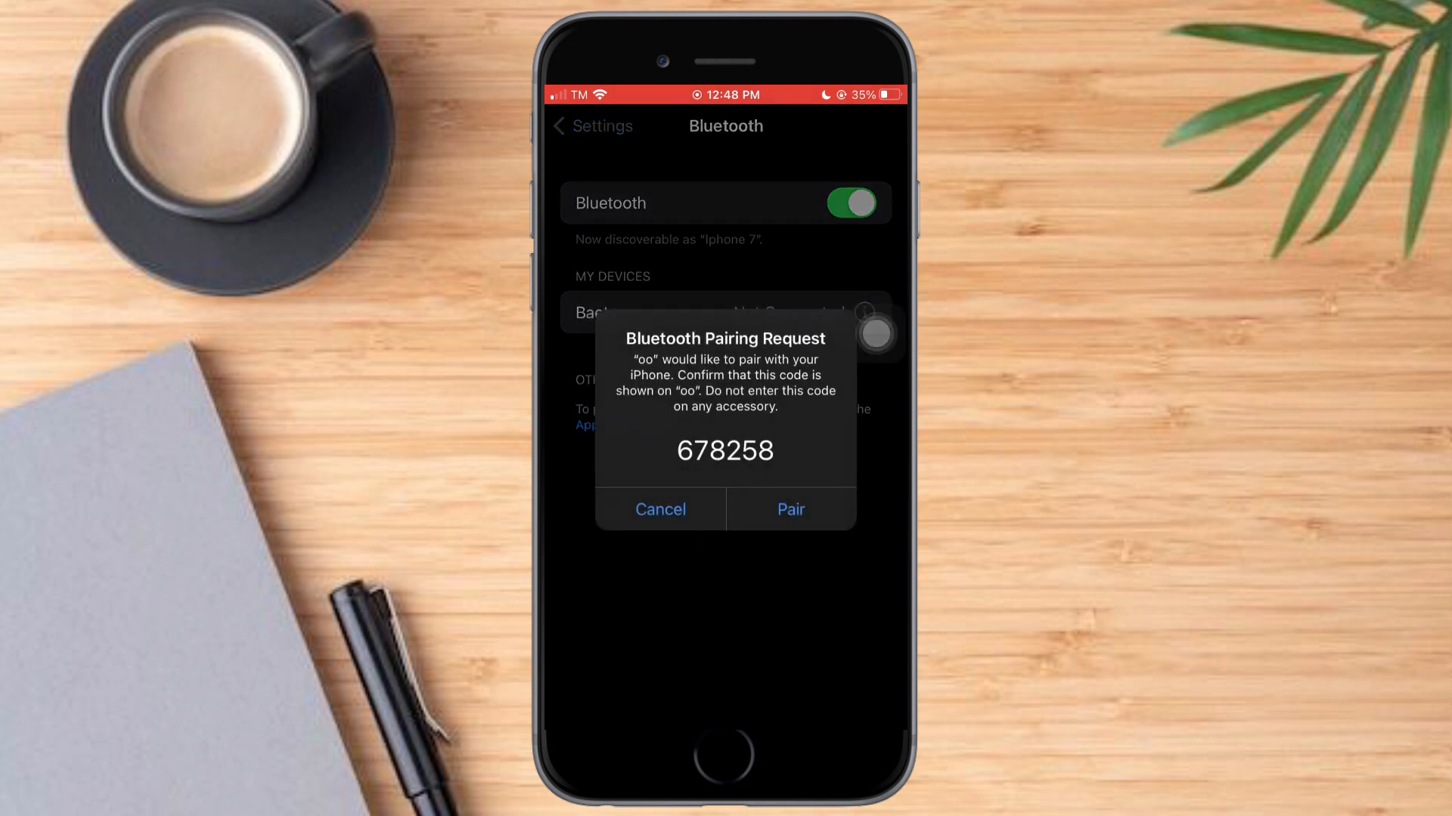
# - Confirm pairing with 'oo' and view its device details showing Disconnect and Forget options
pyautogui.click(790, 510)
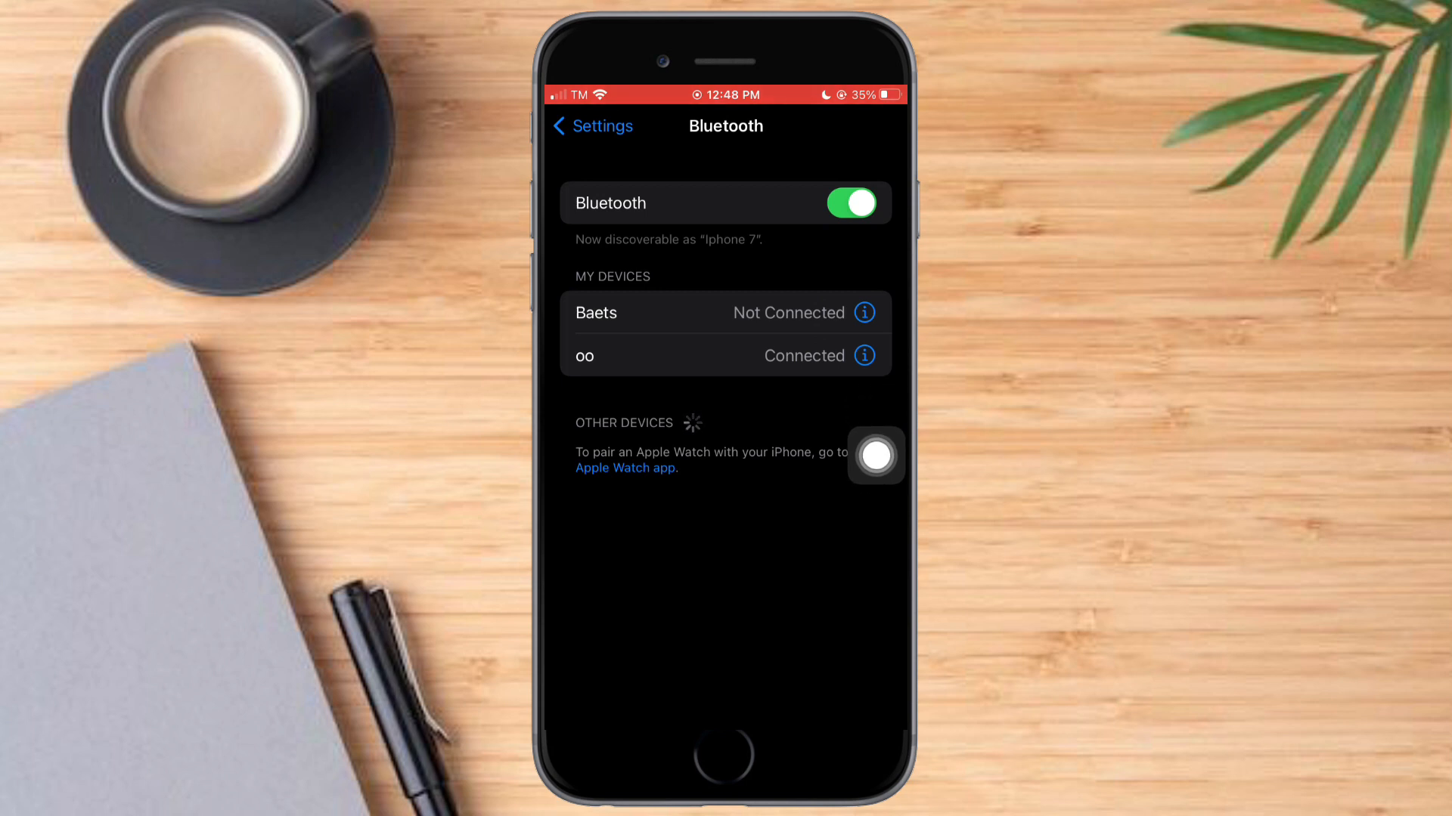
pyautogui.click(865, 355)
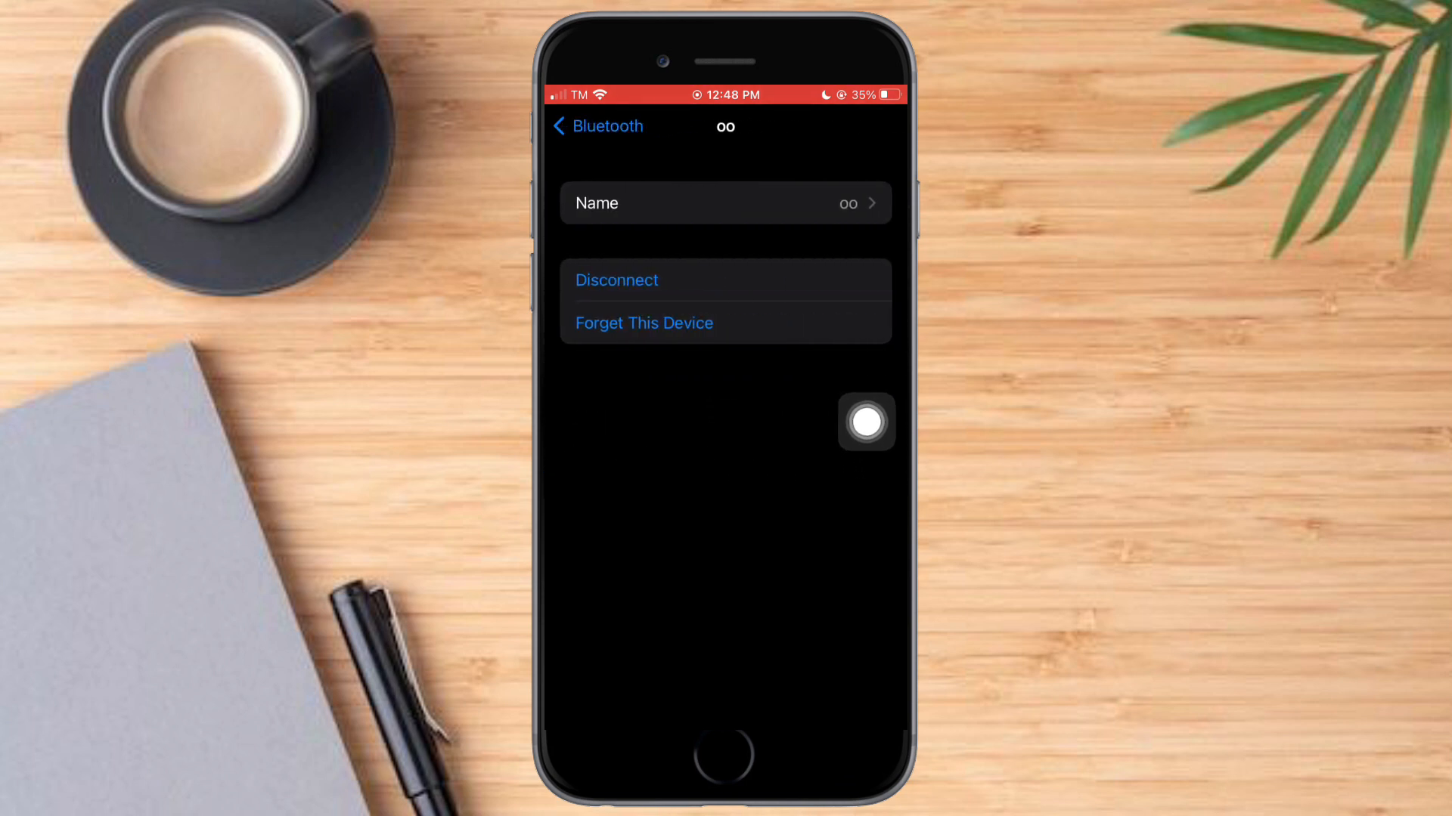